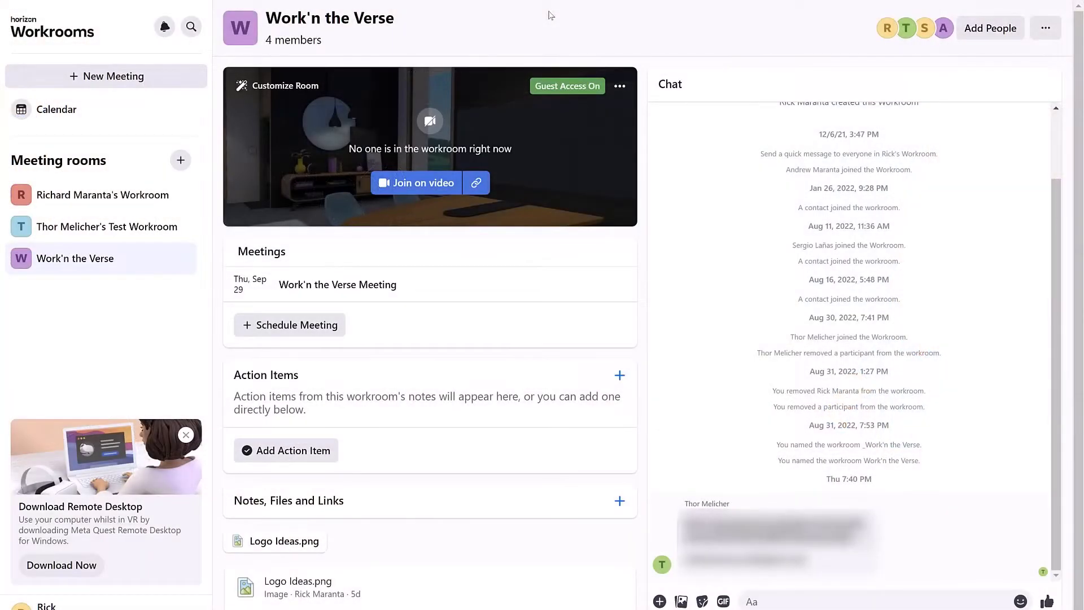
# Open the Add People invite panel for the Work'n the Verse workroom
pyautogui.click(416, 182)
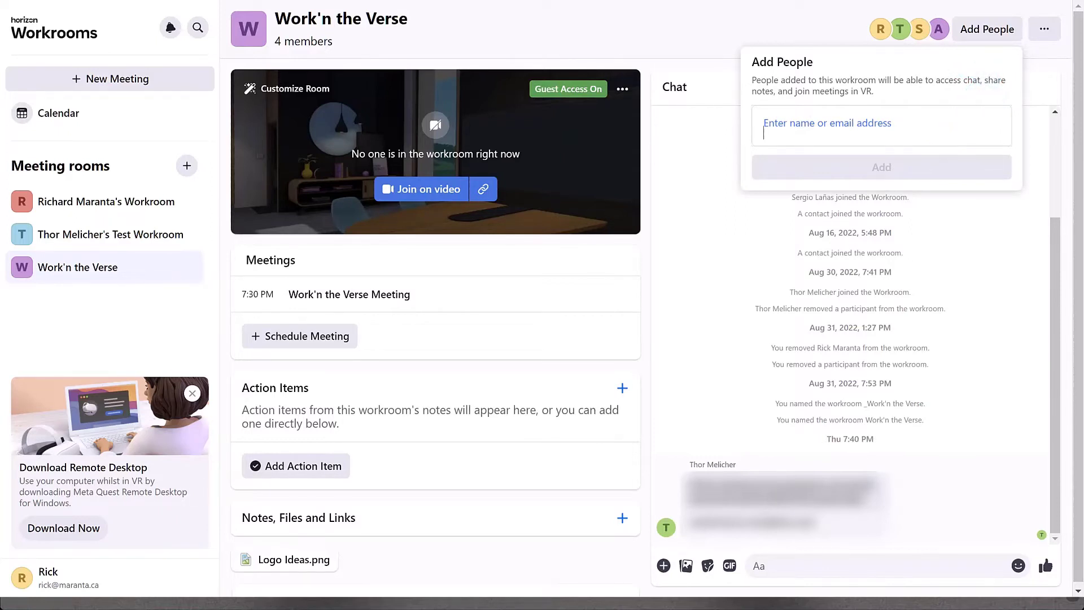
# Launch Workrooms in VR to reach the 'Let's get you started' screen
pyautogui.click(420, 189)
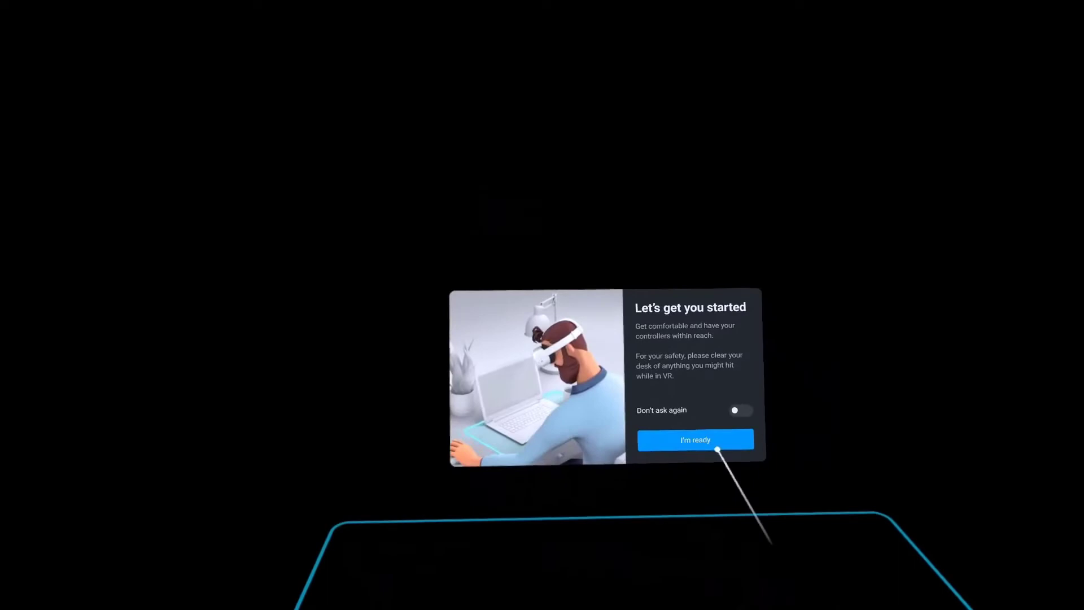
# Confirm readiness and pick Work'n the Verse from the VR Rooms list to join
pyautogui.click(695, 440)
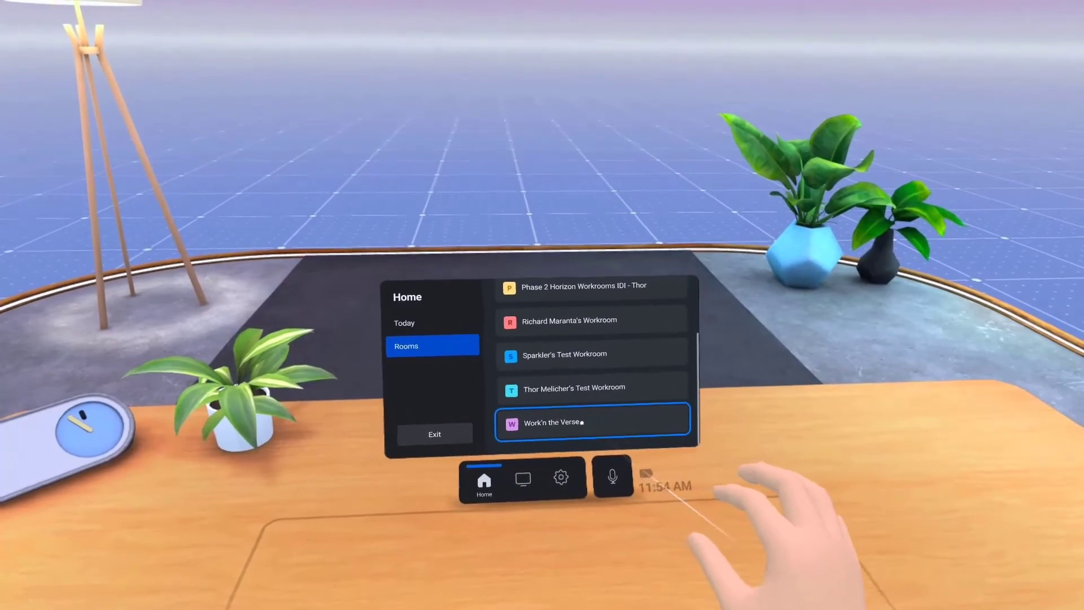
pyautogui.click(591, 421)
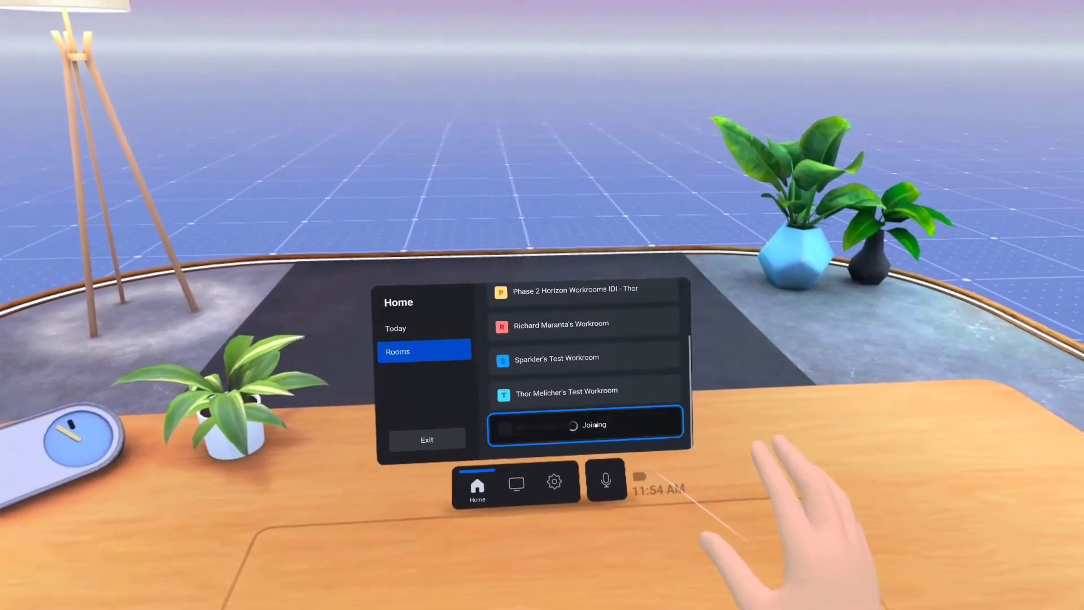
pyautogui.click(586, 425)
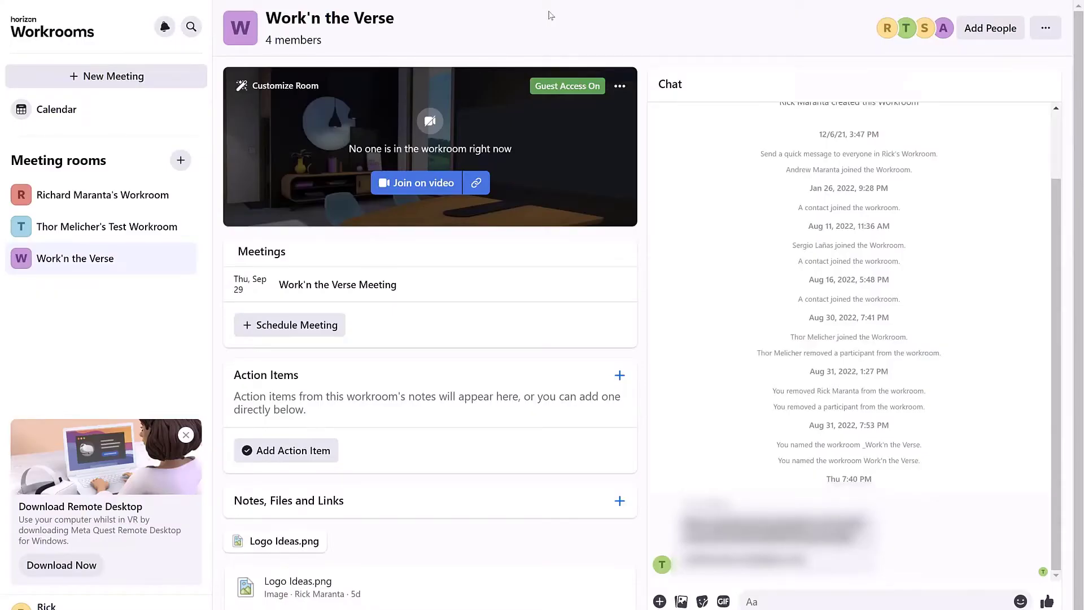
# Start Join on video, close the preview, and follow the room's guest link
pyautogui.click(416, 183)
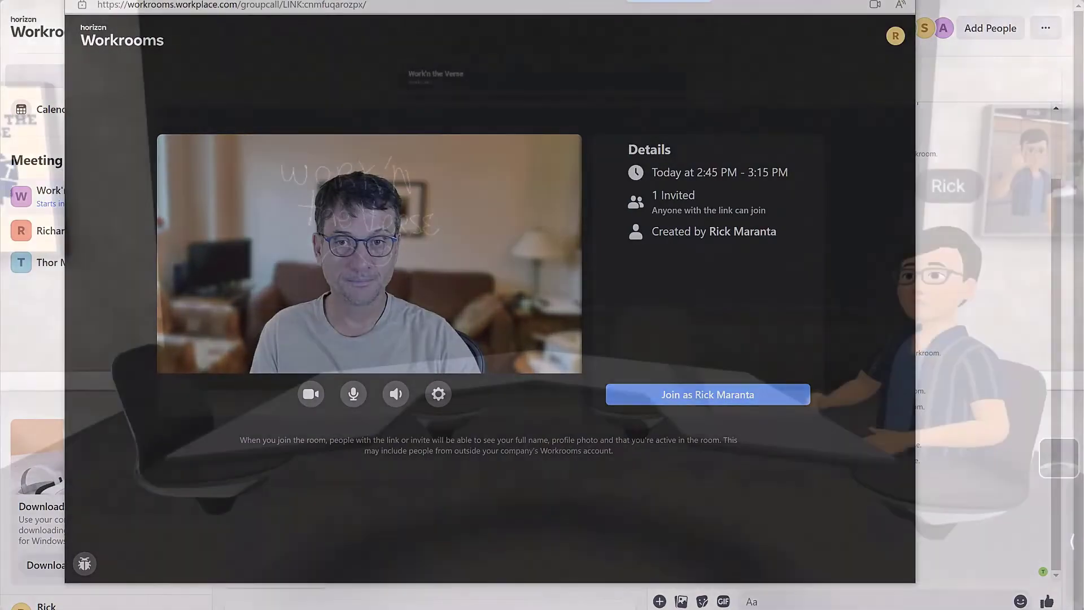
pyautogui.click(707, 394)
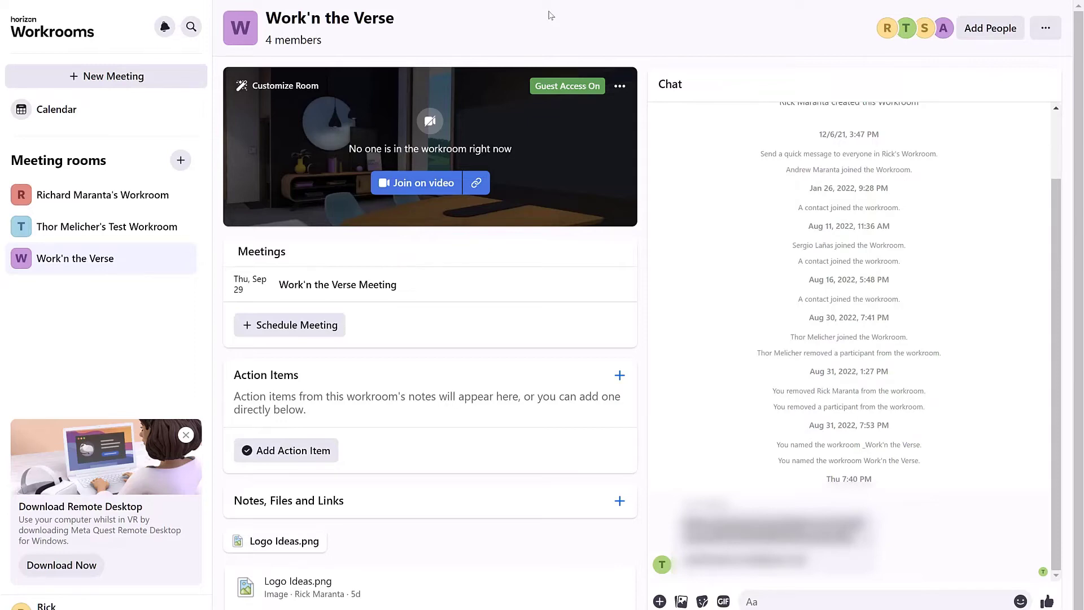
pyautogui.click(416, 182)
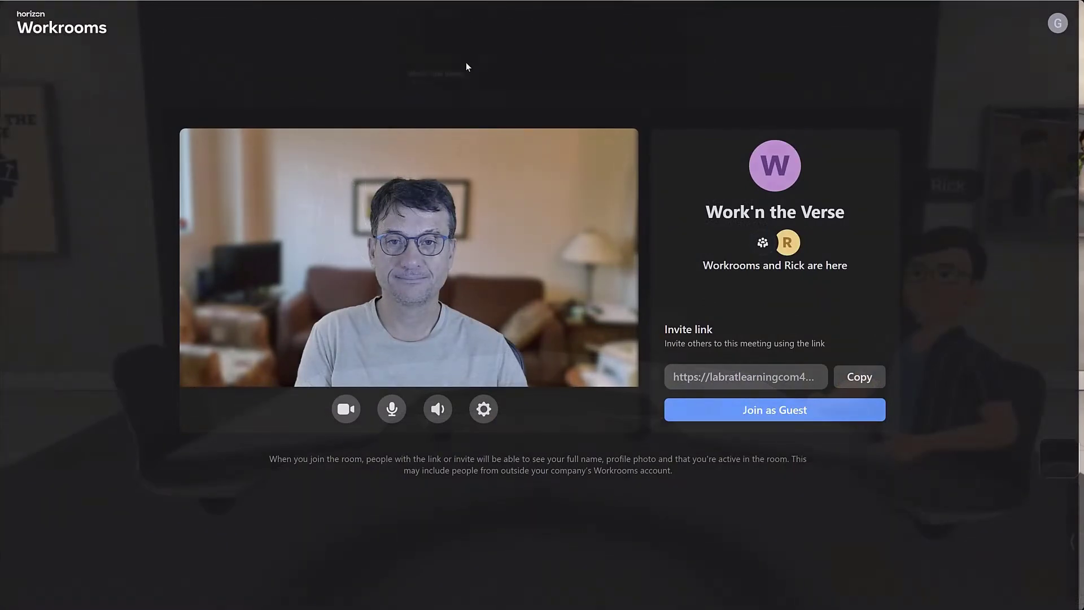
# Enter the room in VR and confirm Guest Access is on in Room Details
pyautogui.click(774, 410)
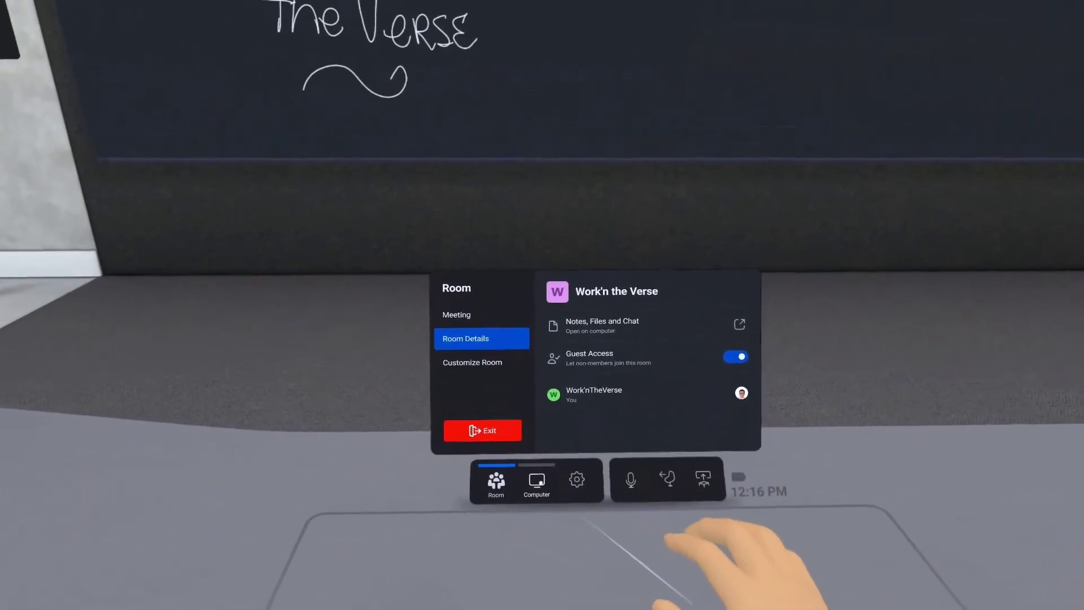
# Connect to the desktop computer, expand its screen, and switch to the other monitor
pyautogui.click(536, 479)
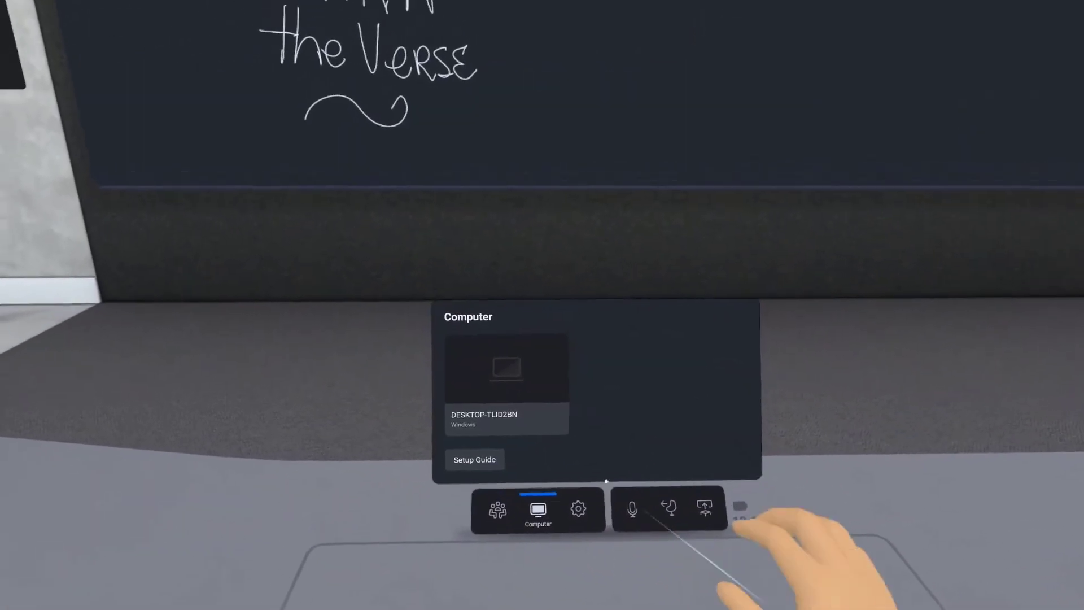
pyautogui.click(506, 369)
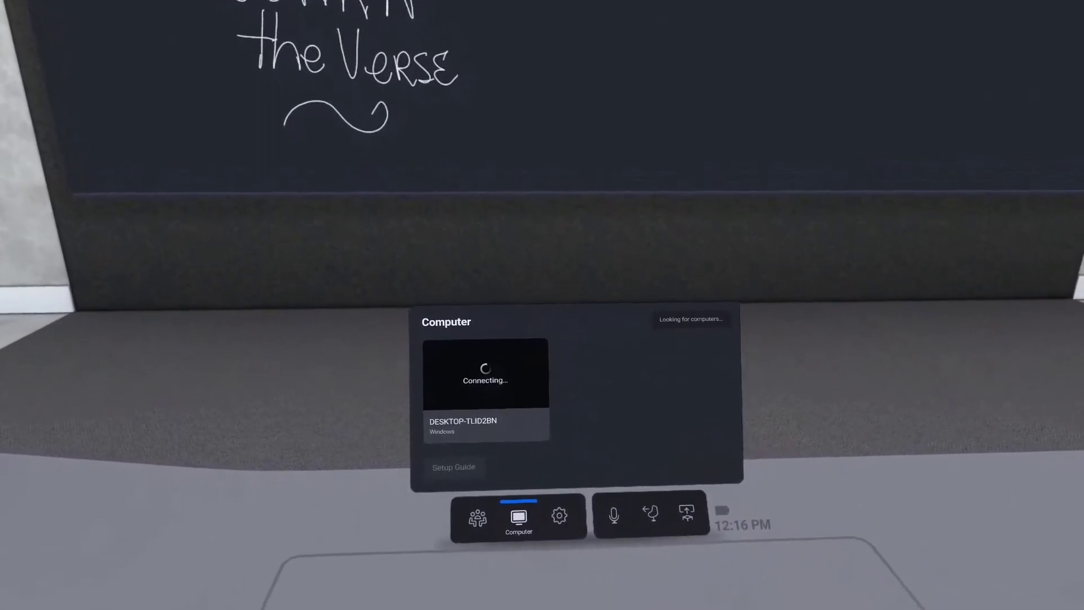
pyautogui.click(485, 373)
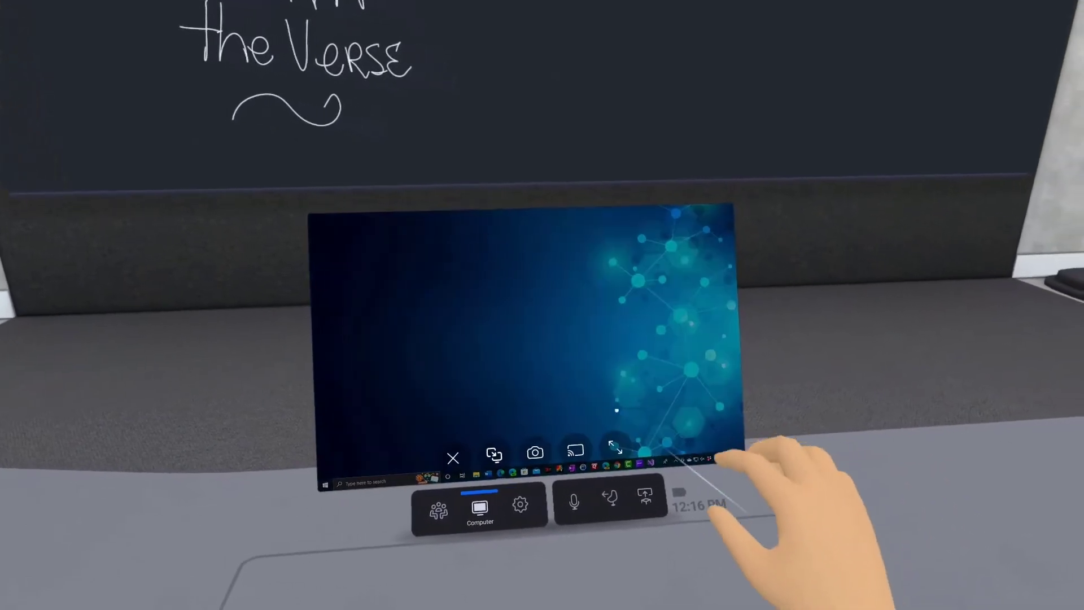
pyautogui.click(614, 447)
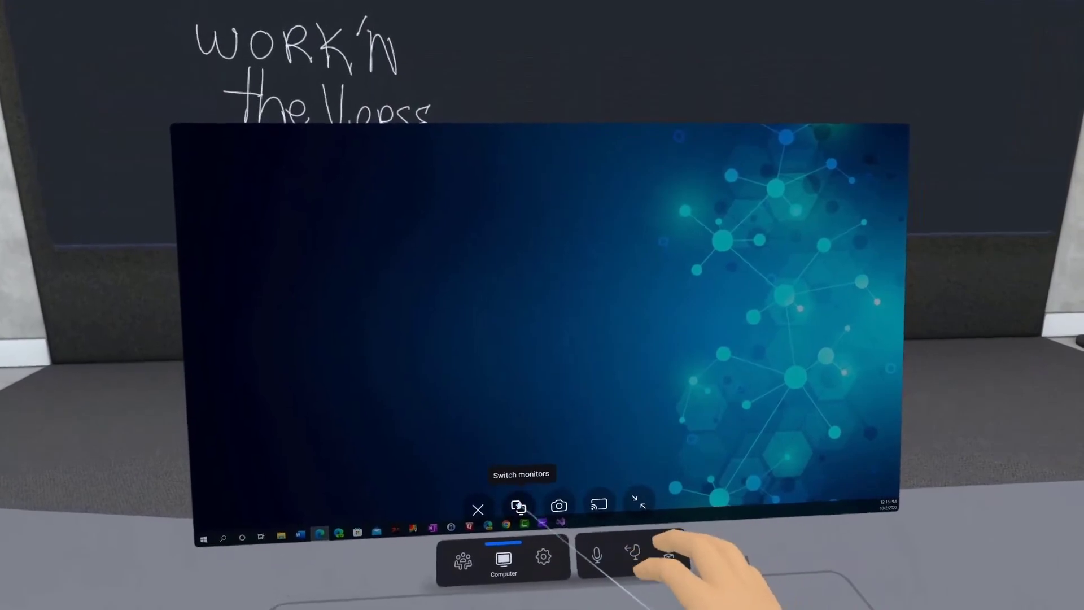
pyautogui.click(518, 506)
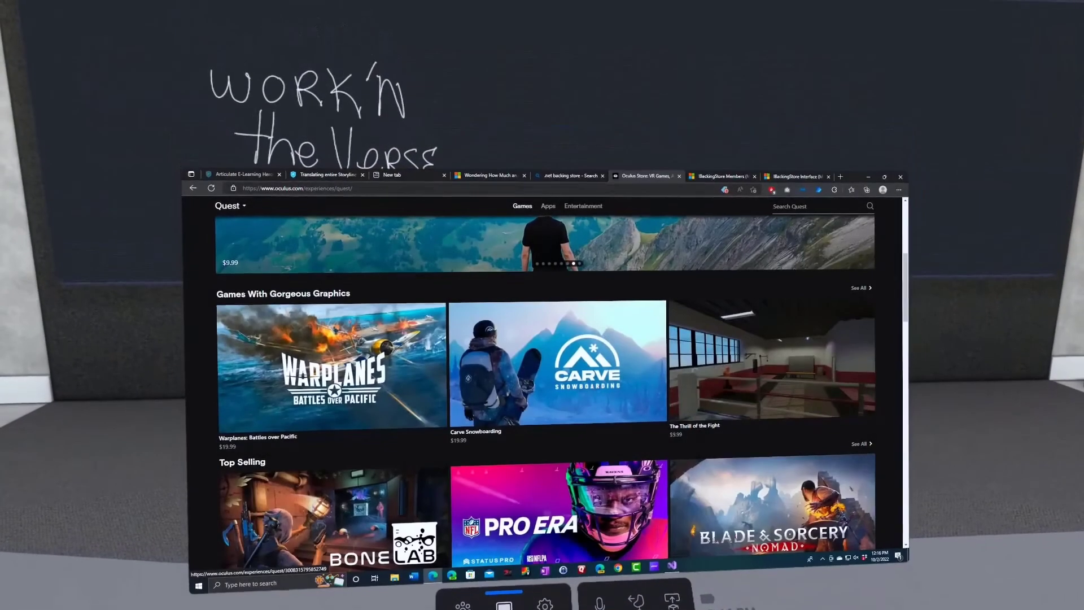